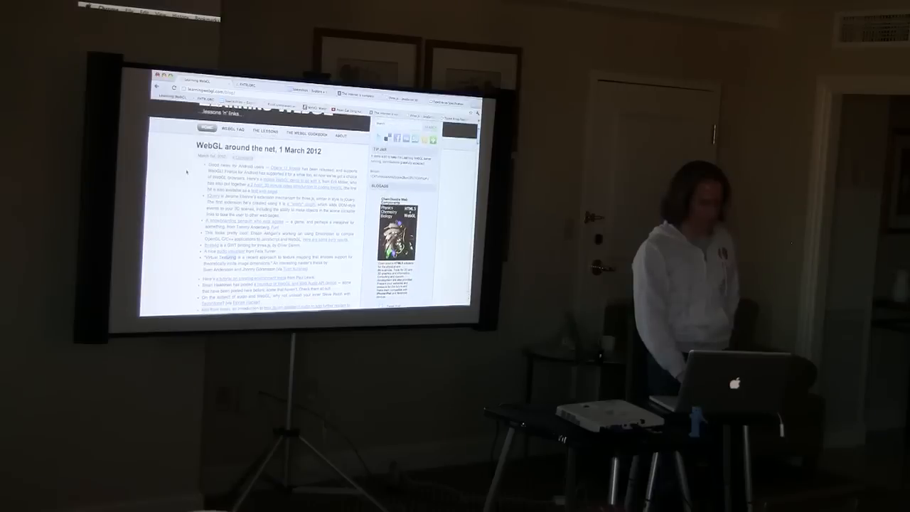
{"action": "scroll", "scroll_direction": "down", "scroll_amount": 3}
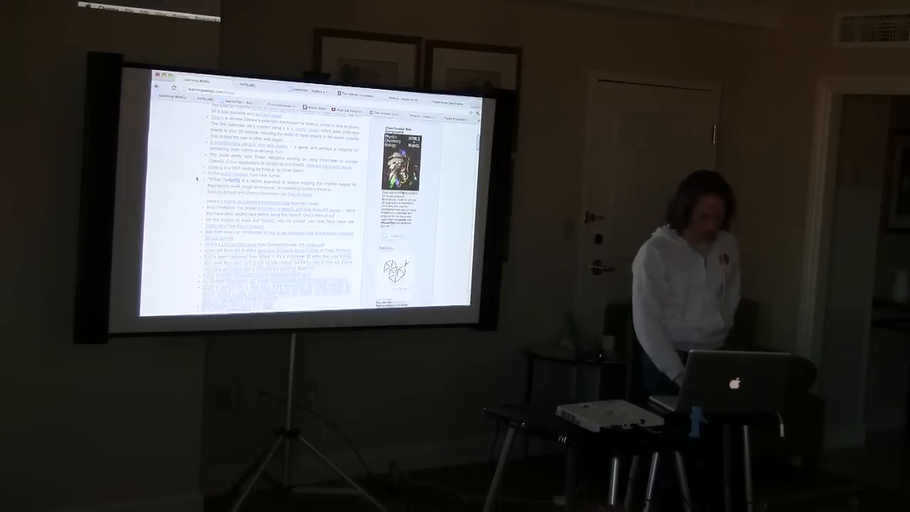